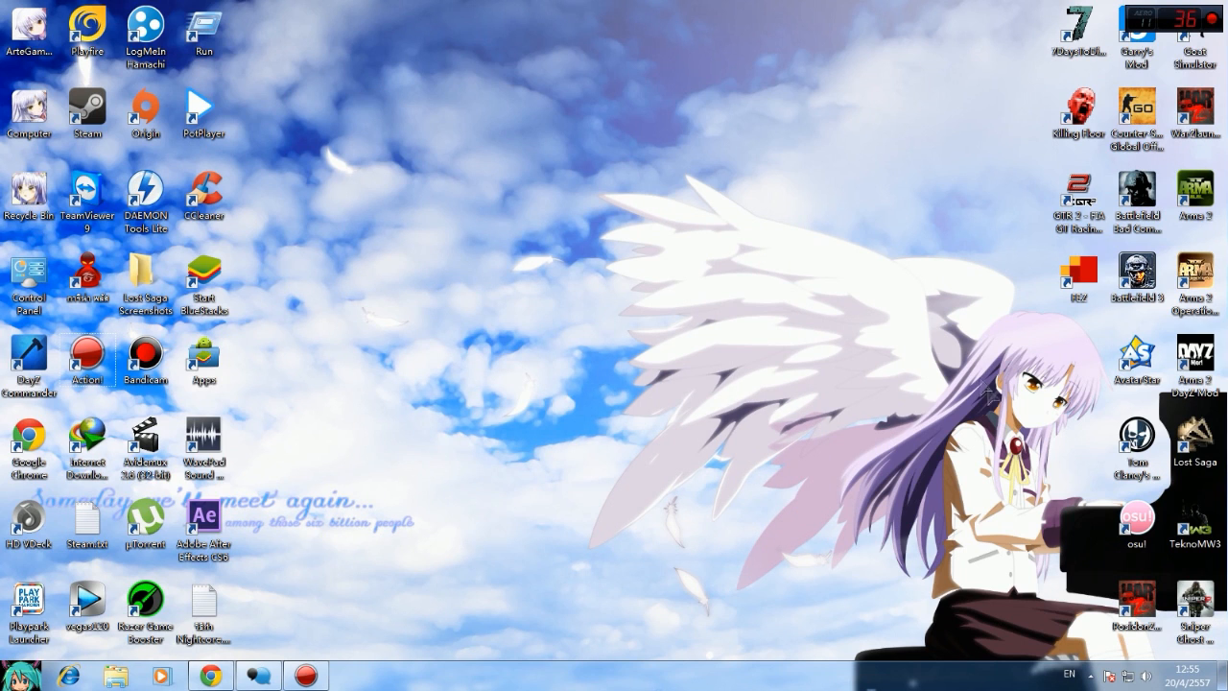
Step: Launch Steam from the tray and show the LIBRARY with Saints Row 2 details
{"action": "left_click_drag", "start_coordinate": [584, 204], "coordinate": [645, 545]}
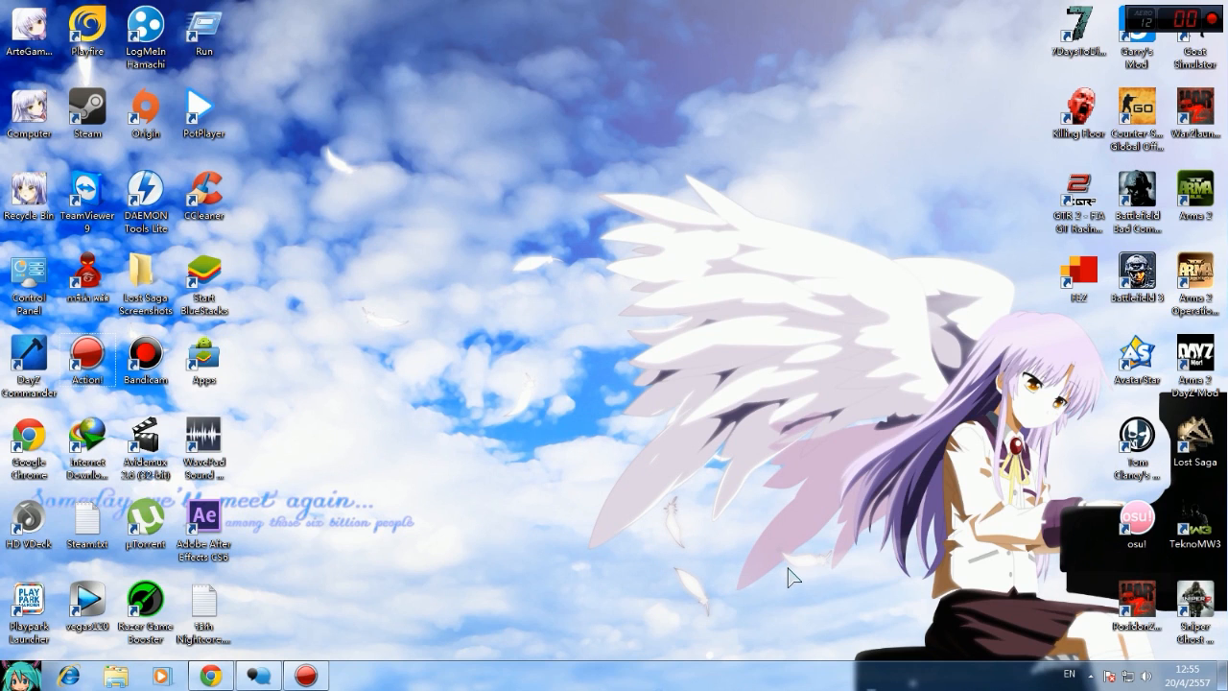
{"action": "mouse_move", "coordinate": [604, 551]}
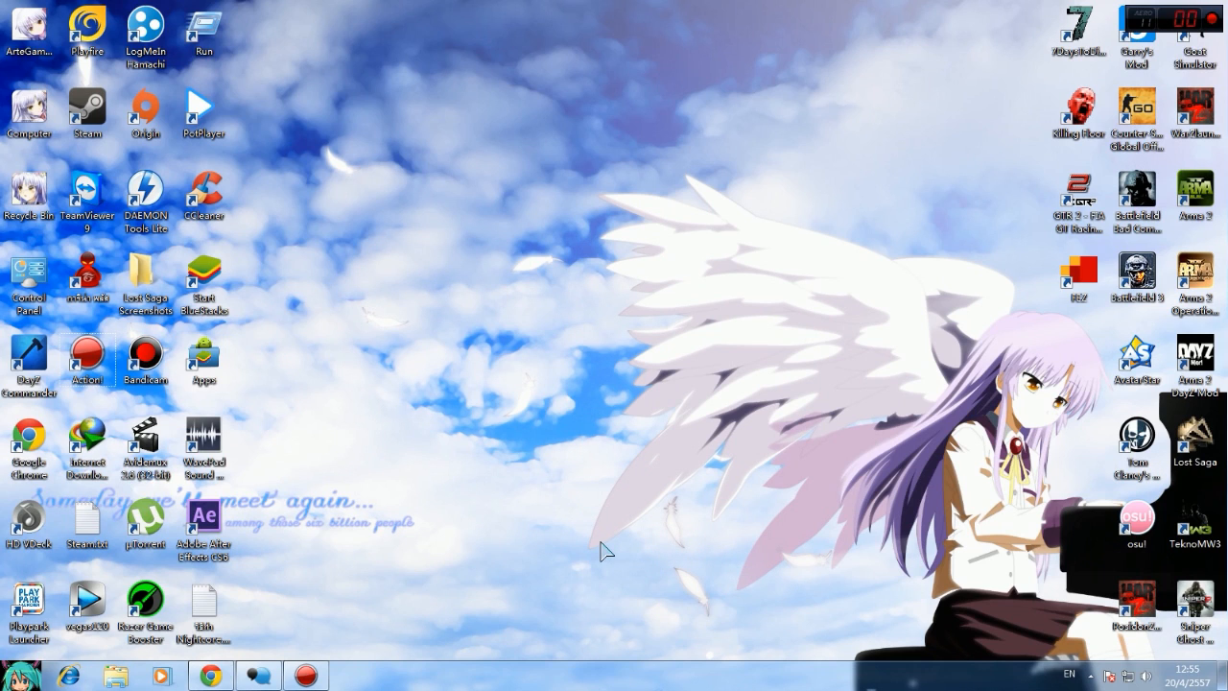
{"action": "mouse_move", "coordinate": [1088, 677]}
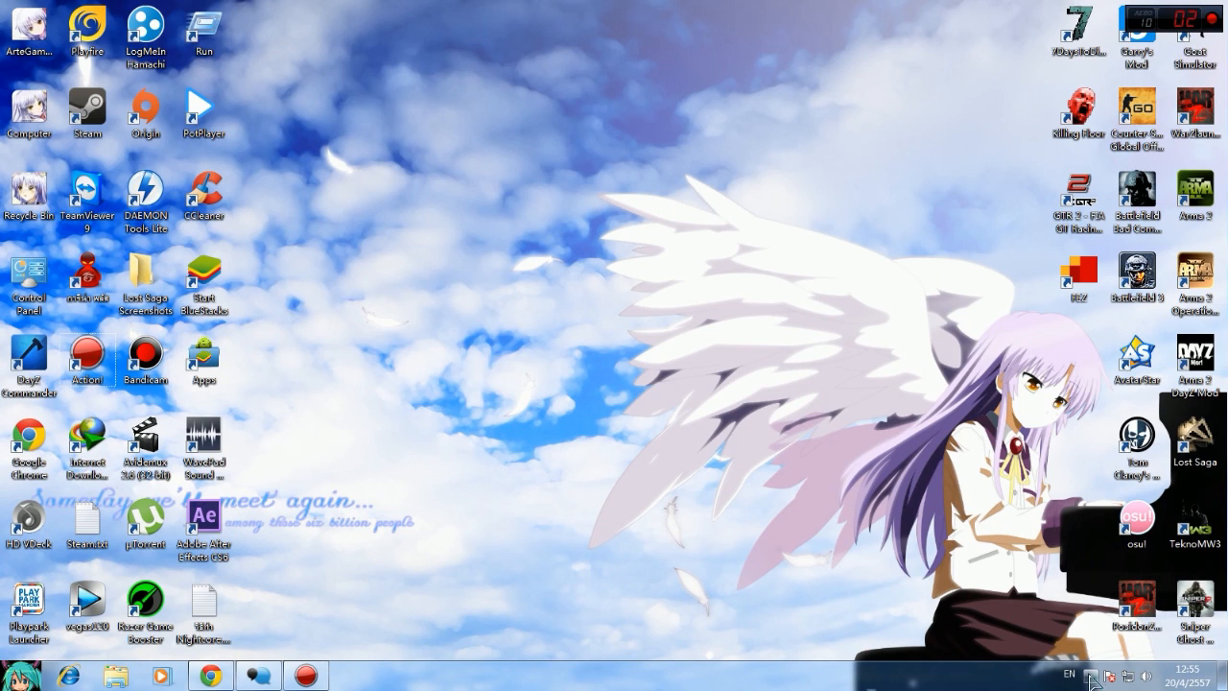
{"action": "left_click", "coordinate": [88, 112]}
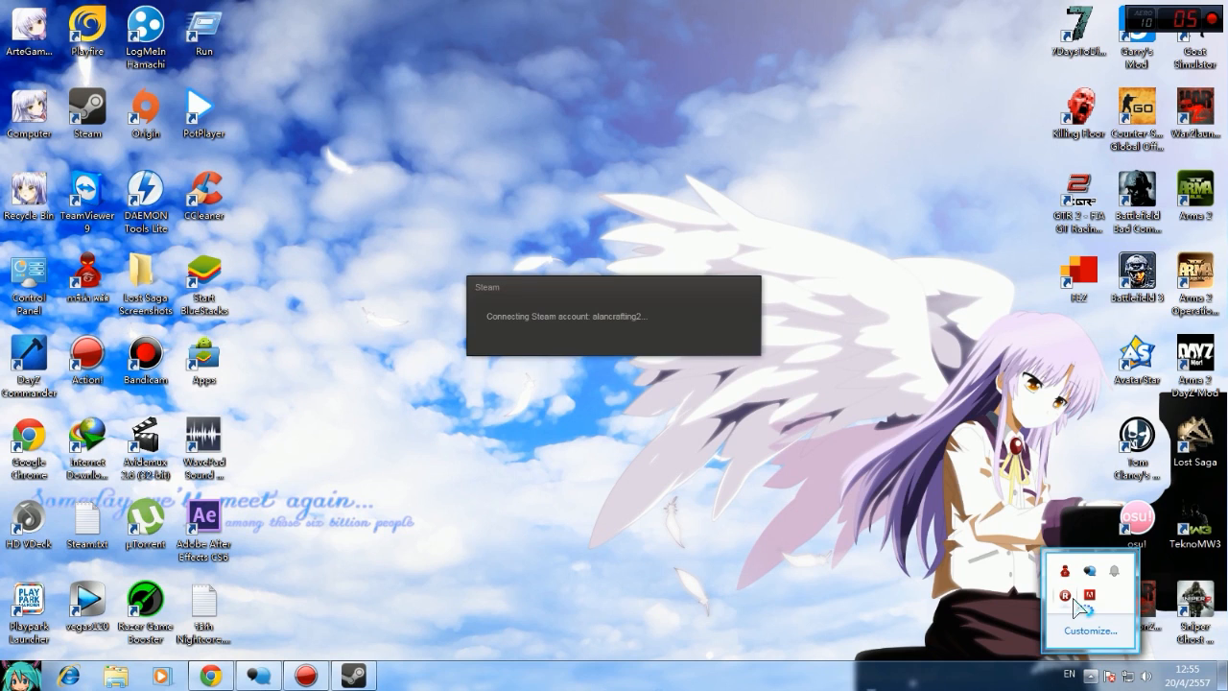
{"action": "mouse_move", "coordinate": [897, 590]}
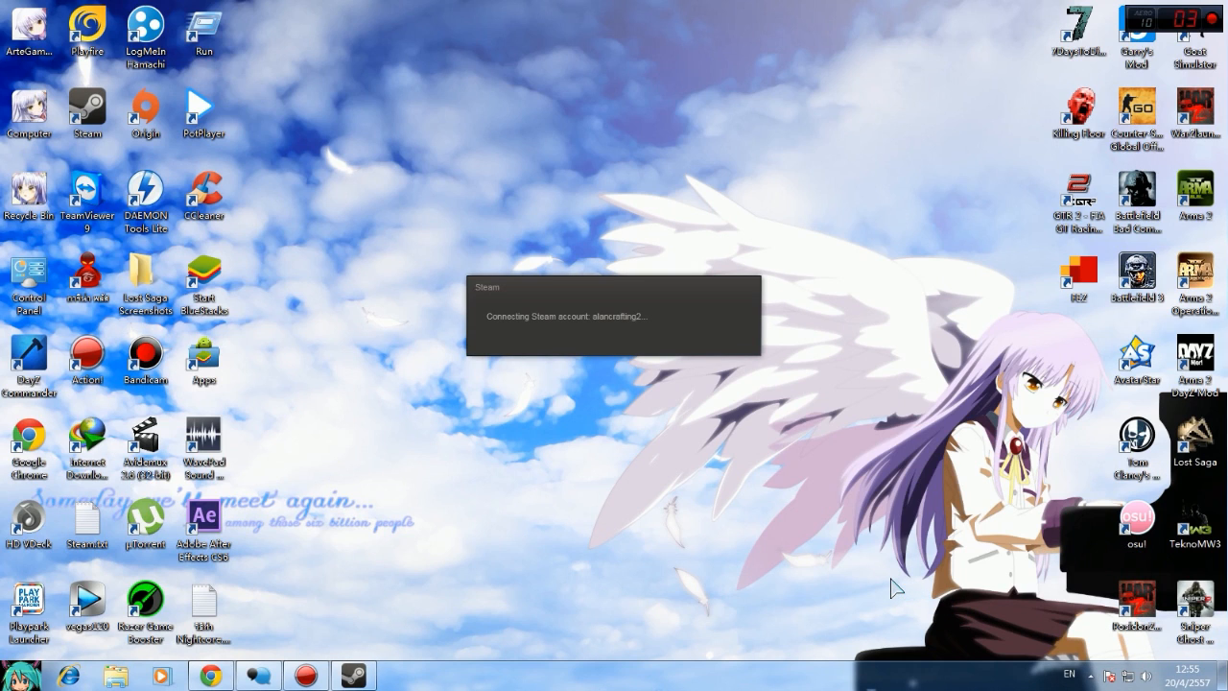
{"action": "mouse_move", "coordinate": [679, 316]}
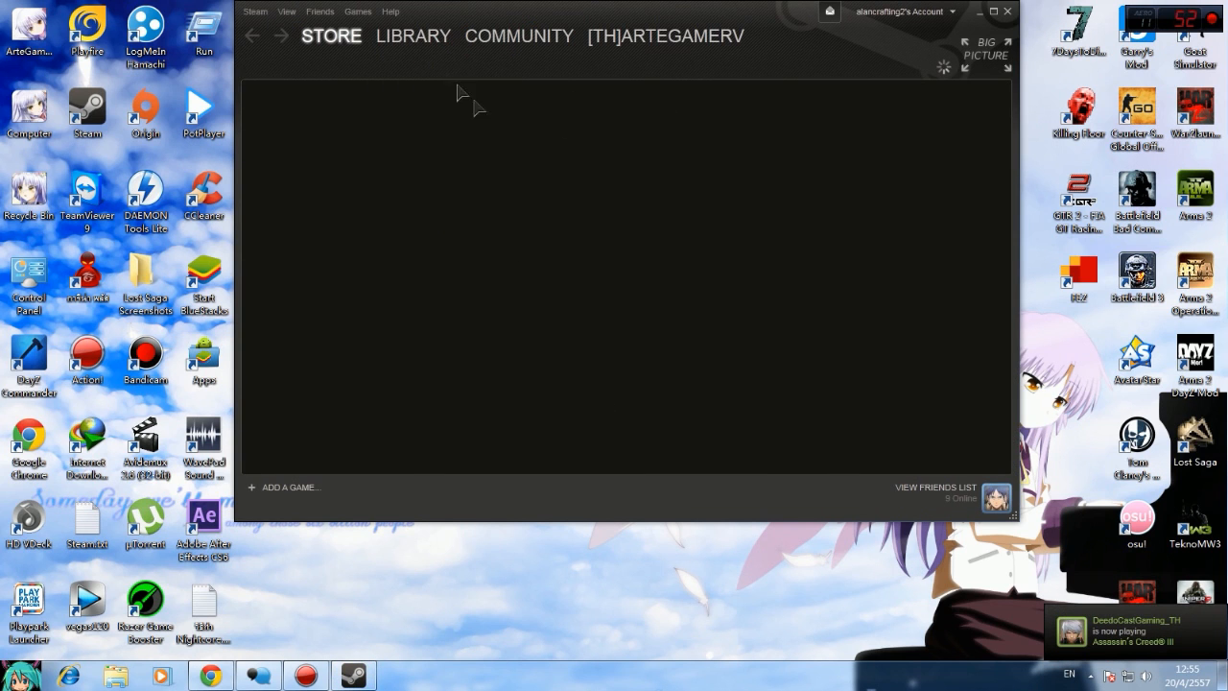
{"action": "left_click", "coordinate": [413, 35]}
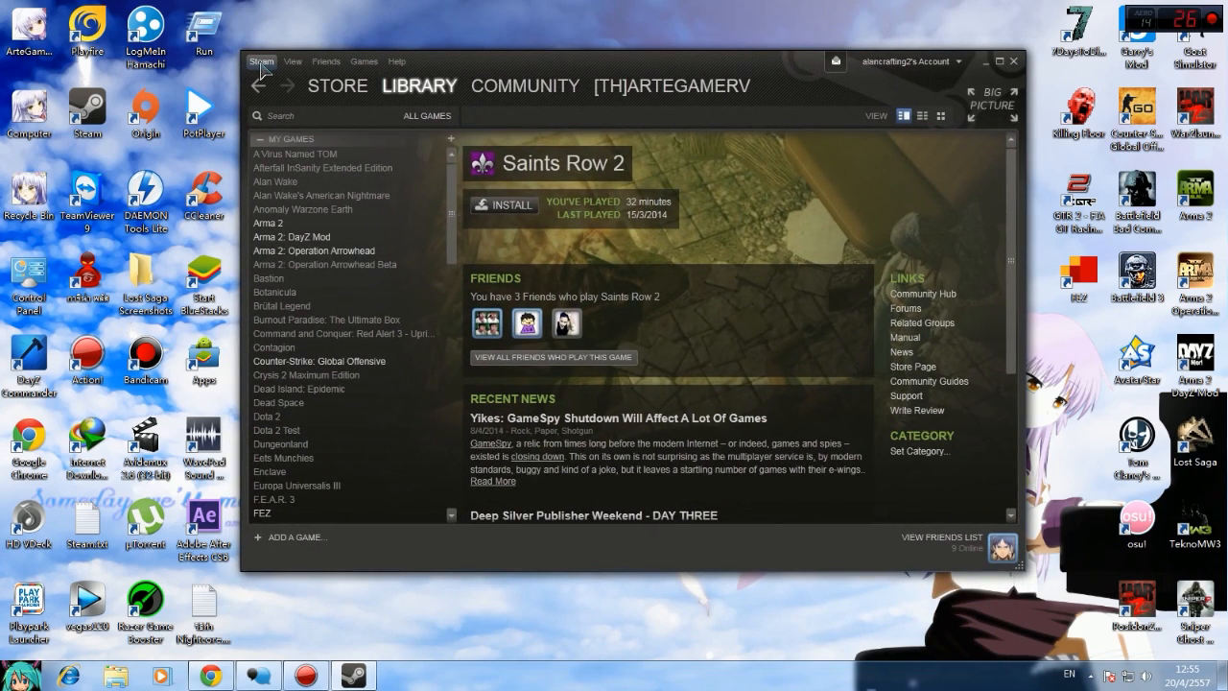
Step: Choose Settings from the Steam menu, landing on the Account section
{"action": "left_click", "coordinate": [261, 60]}
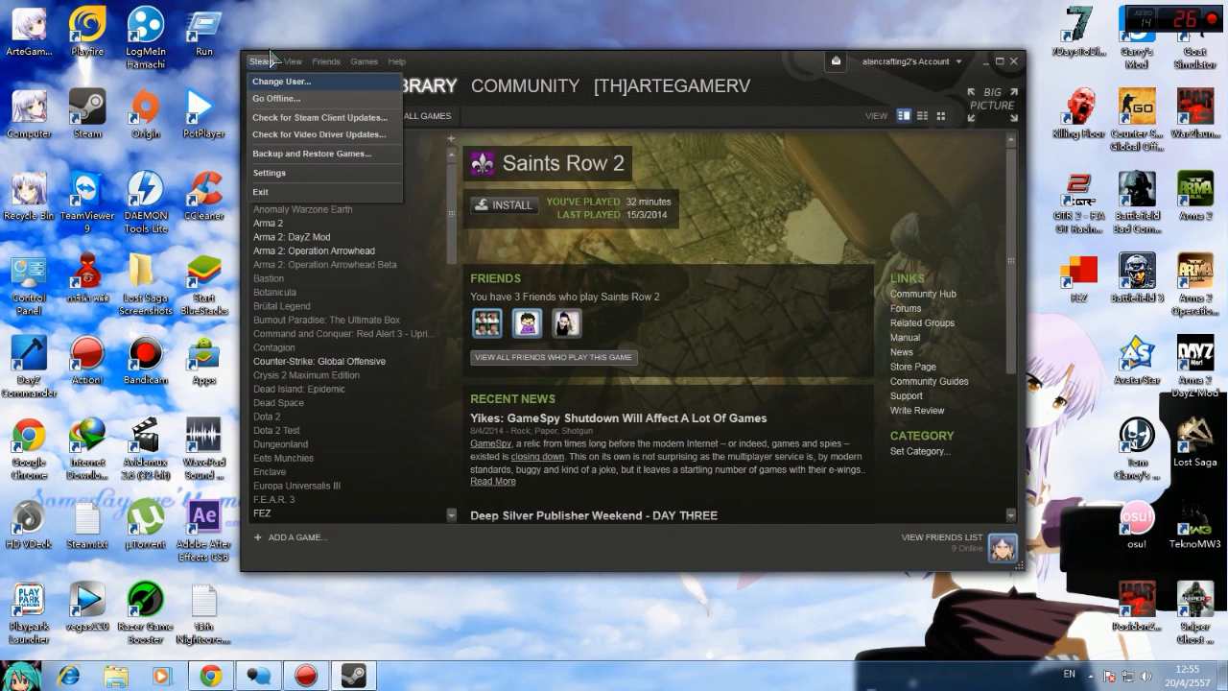
{"action": "mouse_move", "coordinate": [270, 173]}
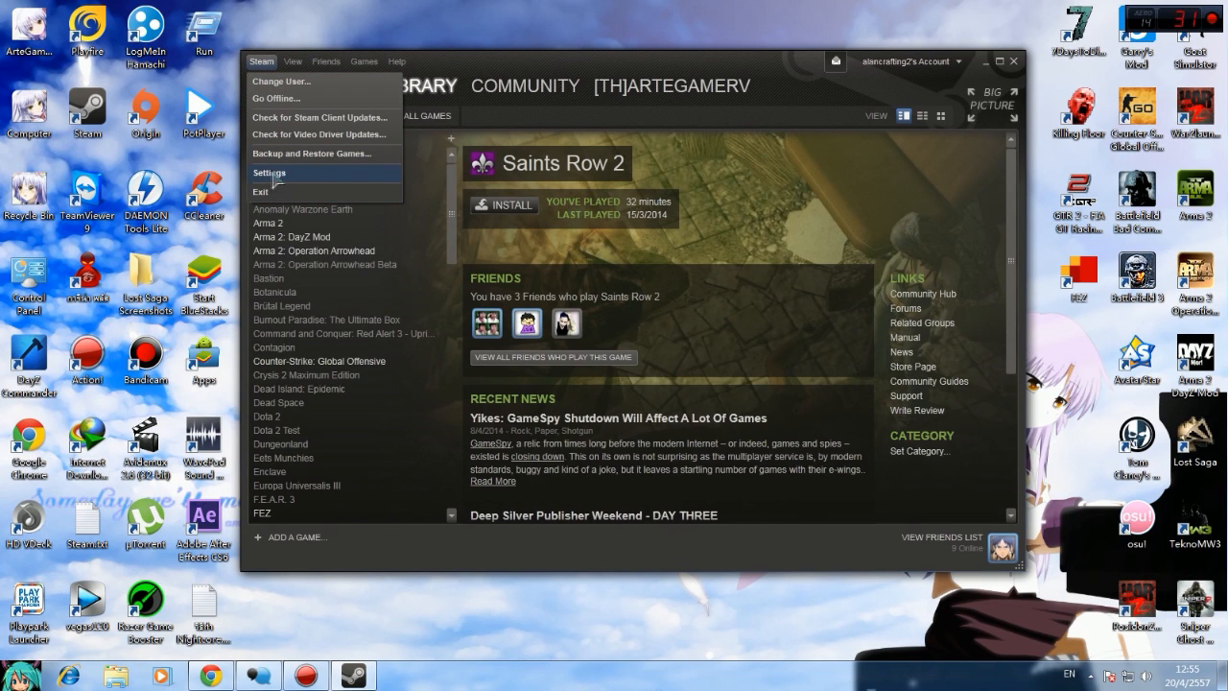
{"action": "left_click", "coordinate": [268, 173]}
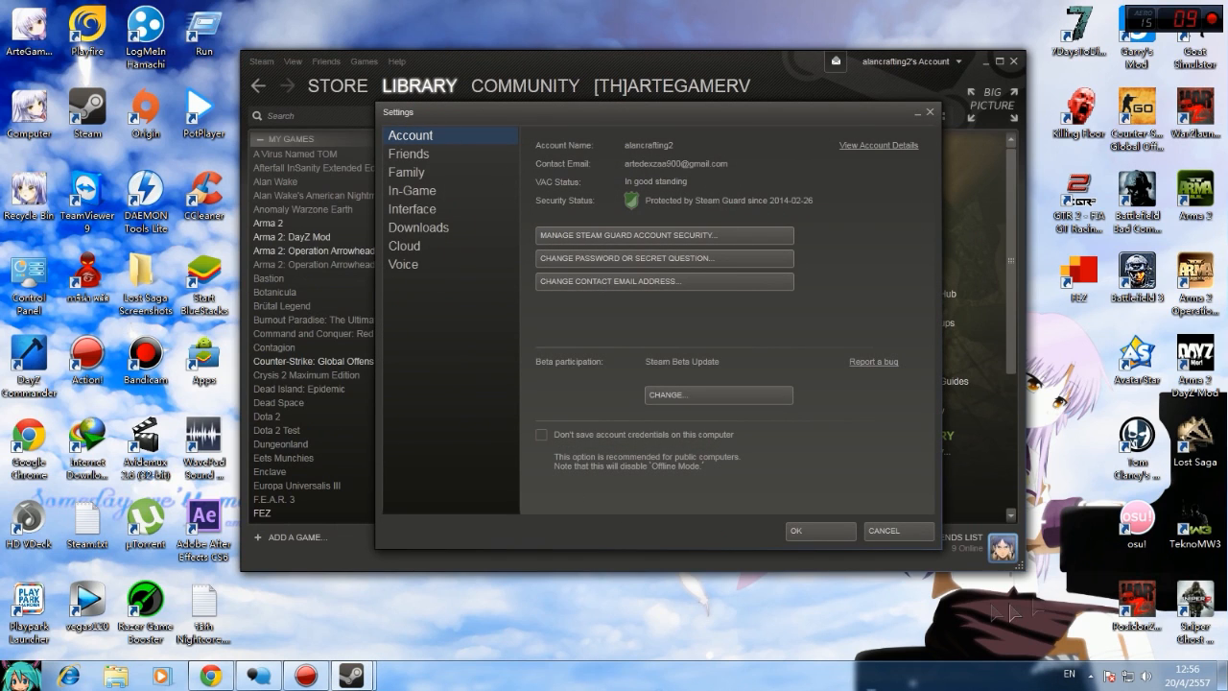
{"action": "mouse_move", "coordinate": [686, 312]}
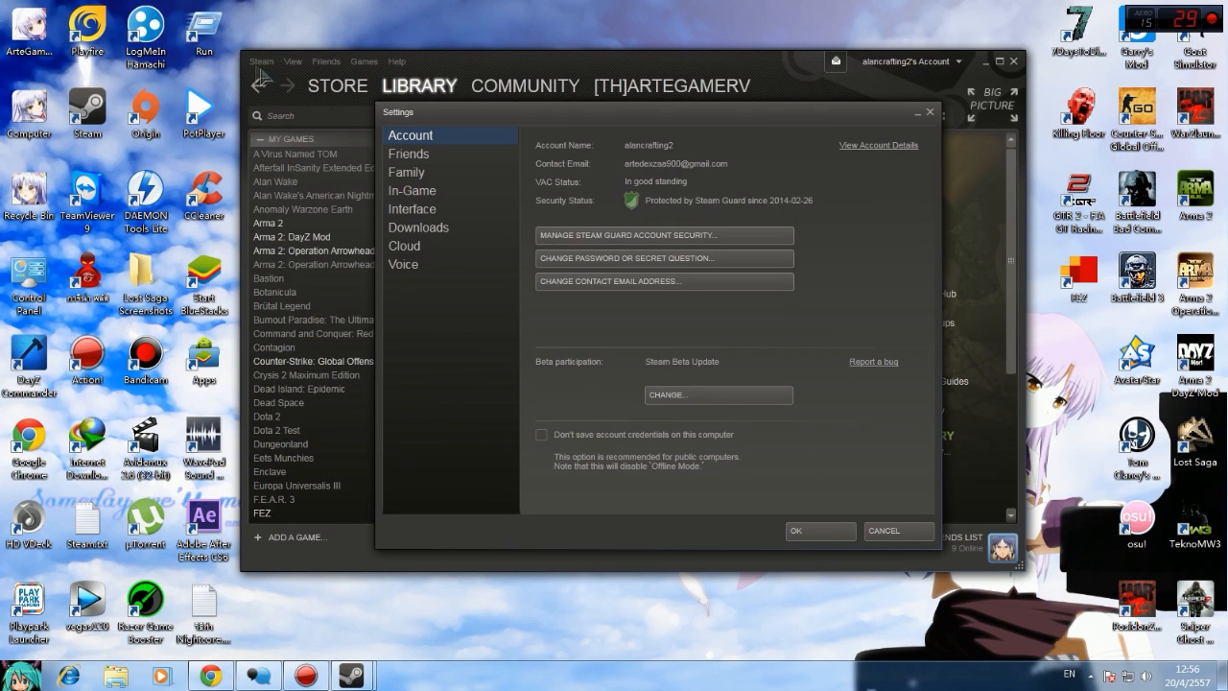
{"action": "mouse_move", "coordinate": [450, 237]}
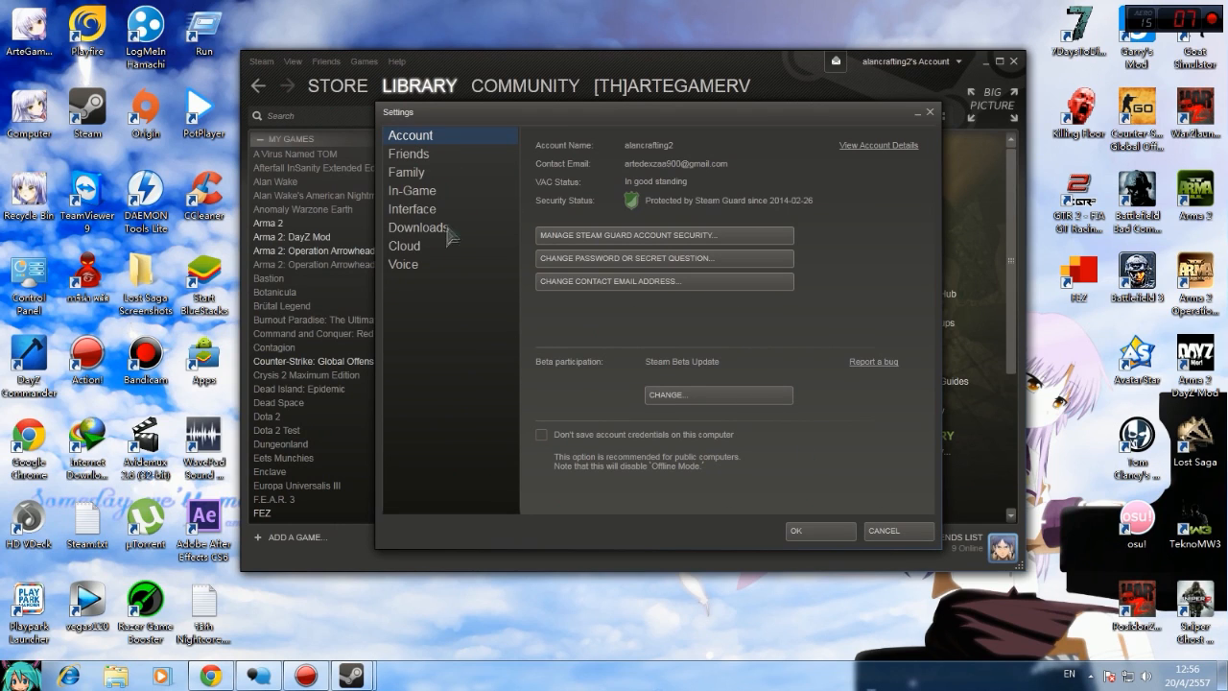
{"action": "mouse_move", "coordinate": [408, 235]}
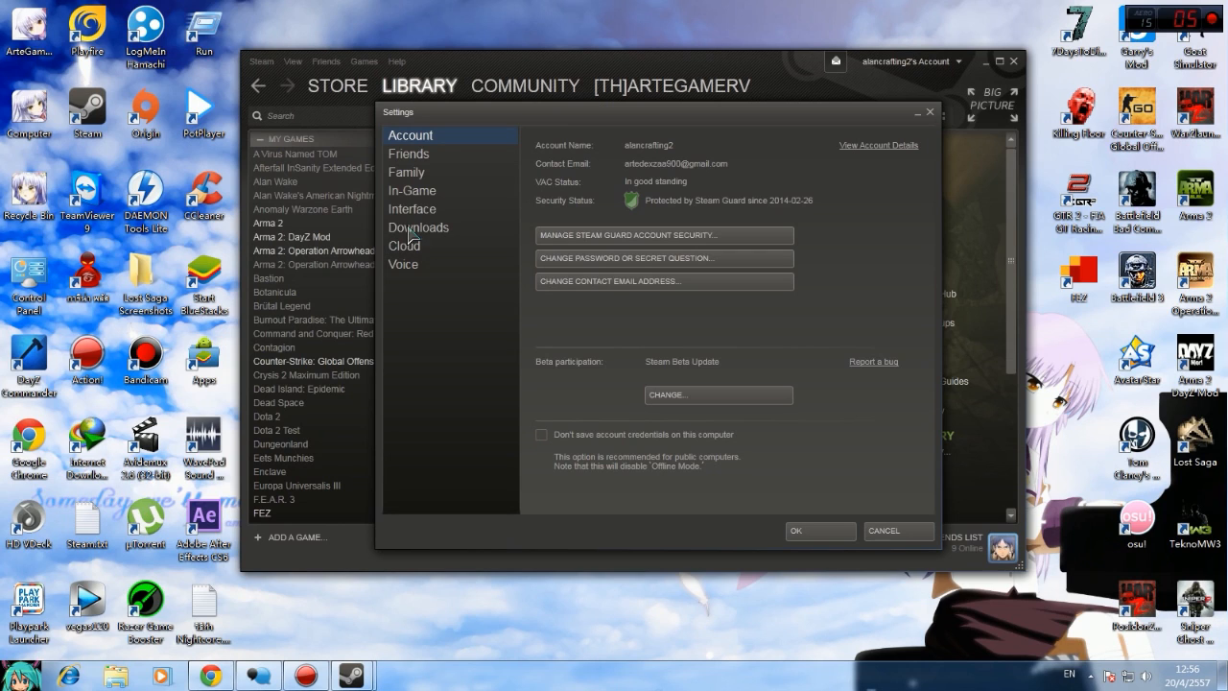
{"action": "mouse_move", "coordinate": [428, 208]}
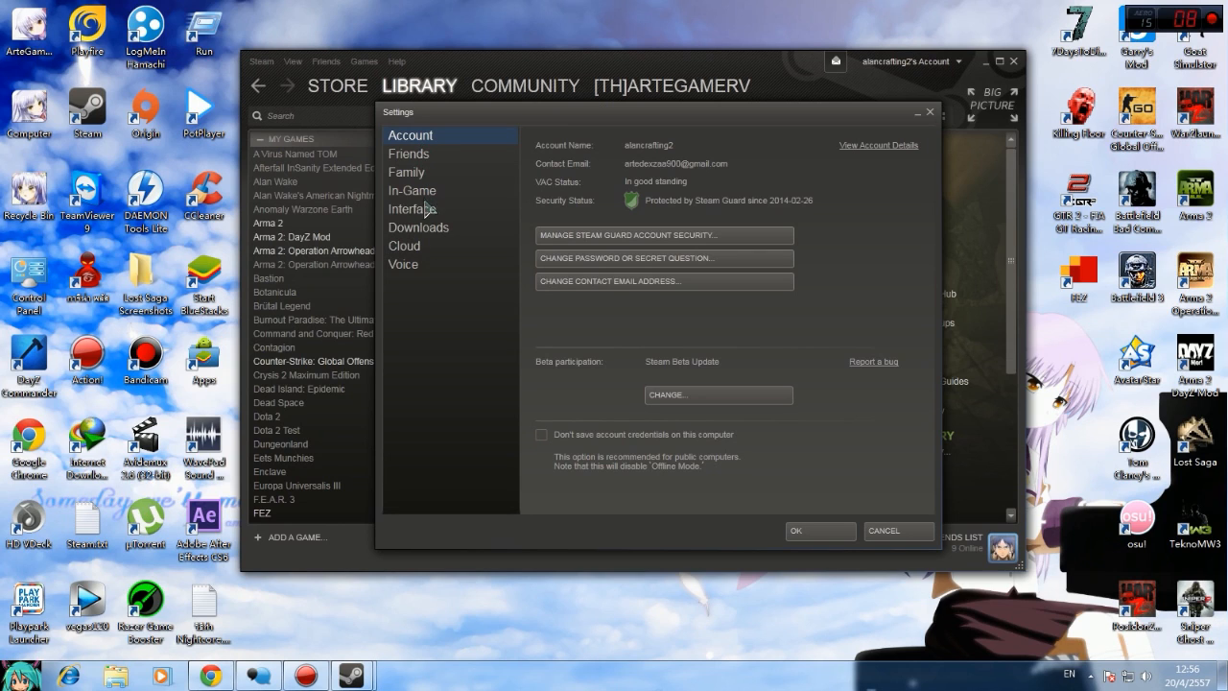
Step: Show the Downloads settings and scroll through the Download Region dropdown list
{"action": "left_click", "coordinate": [418, 227]}
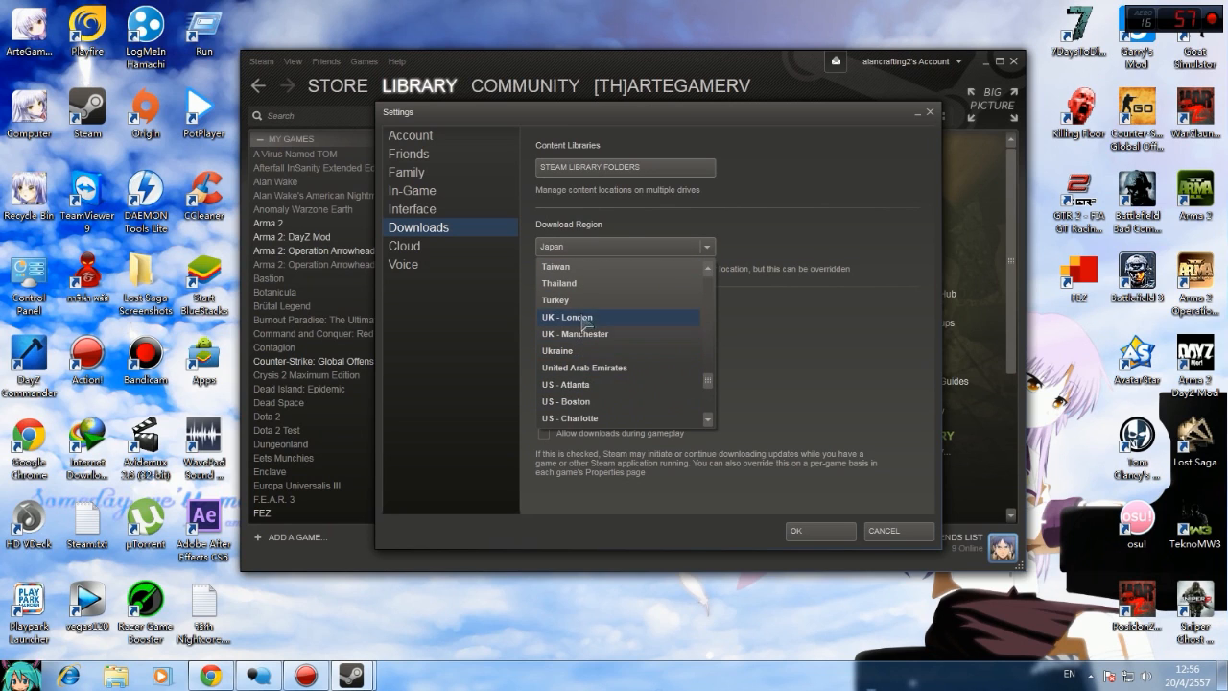
{"action": "left_click", "coordinate": [559, 282]}
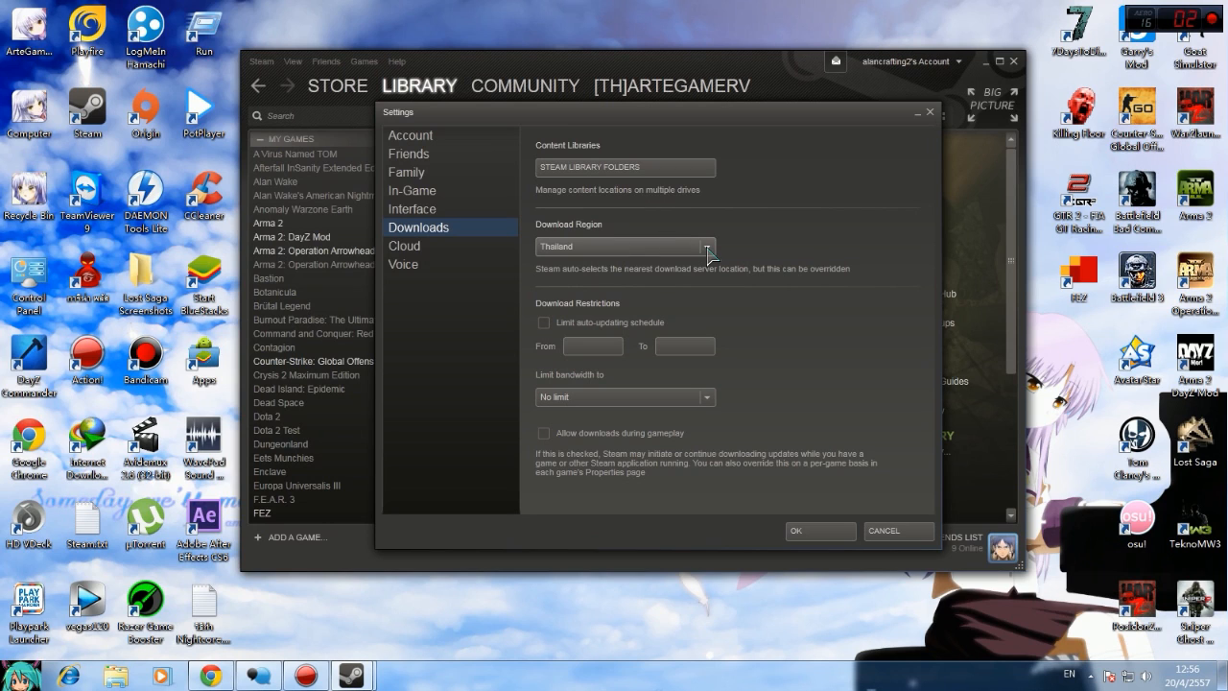
{"action": "left_click", "coordinate": [706, 246]}
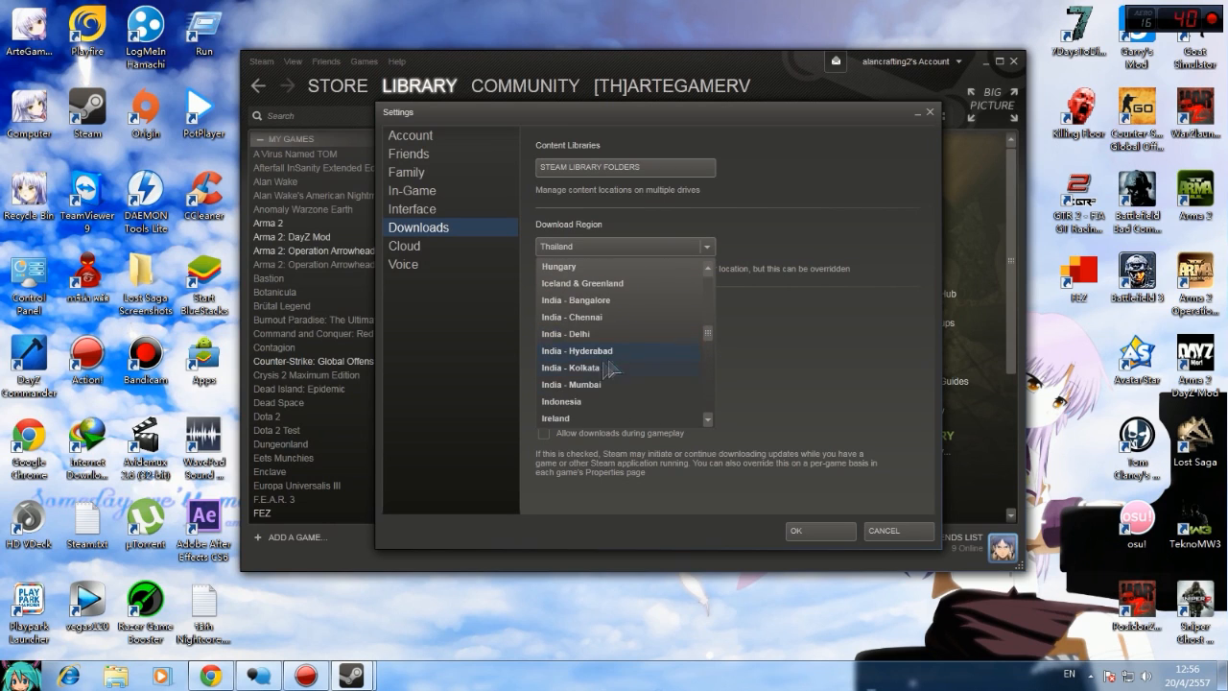
{"action": "scroll", "scroll_direction": "up", "scroll_amount": 3}
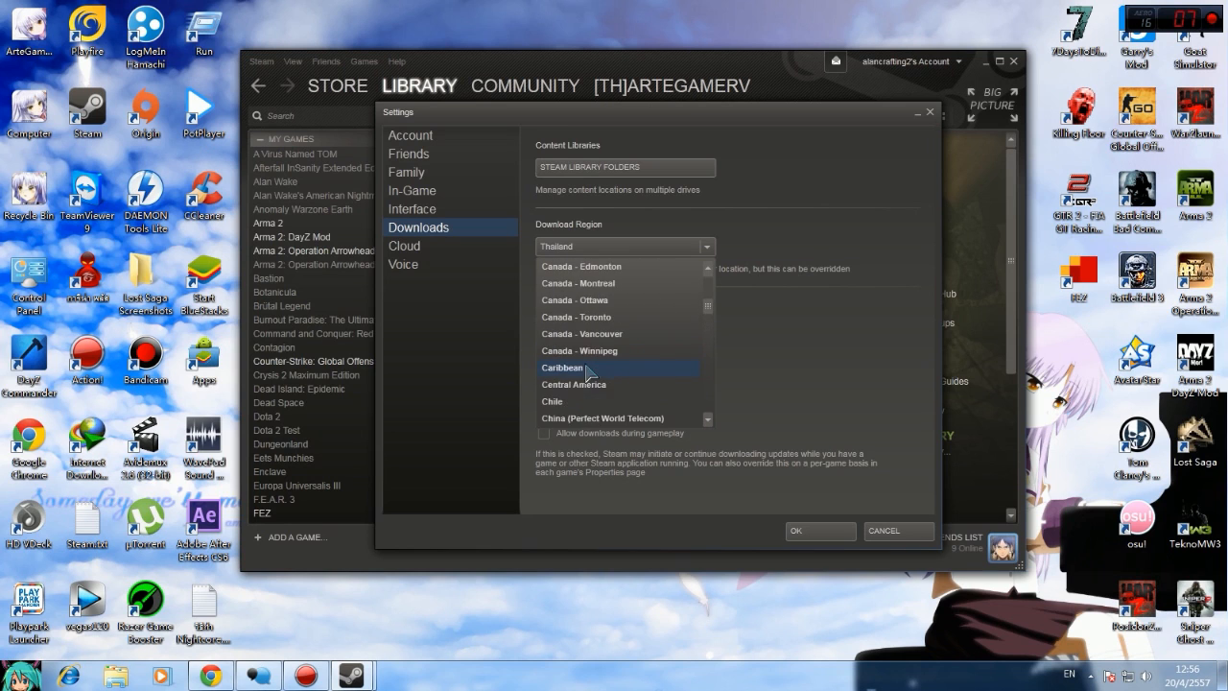
{"action": "scroll", "scroll_direction": "down", "scroll_amount": 3}
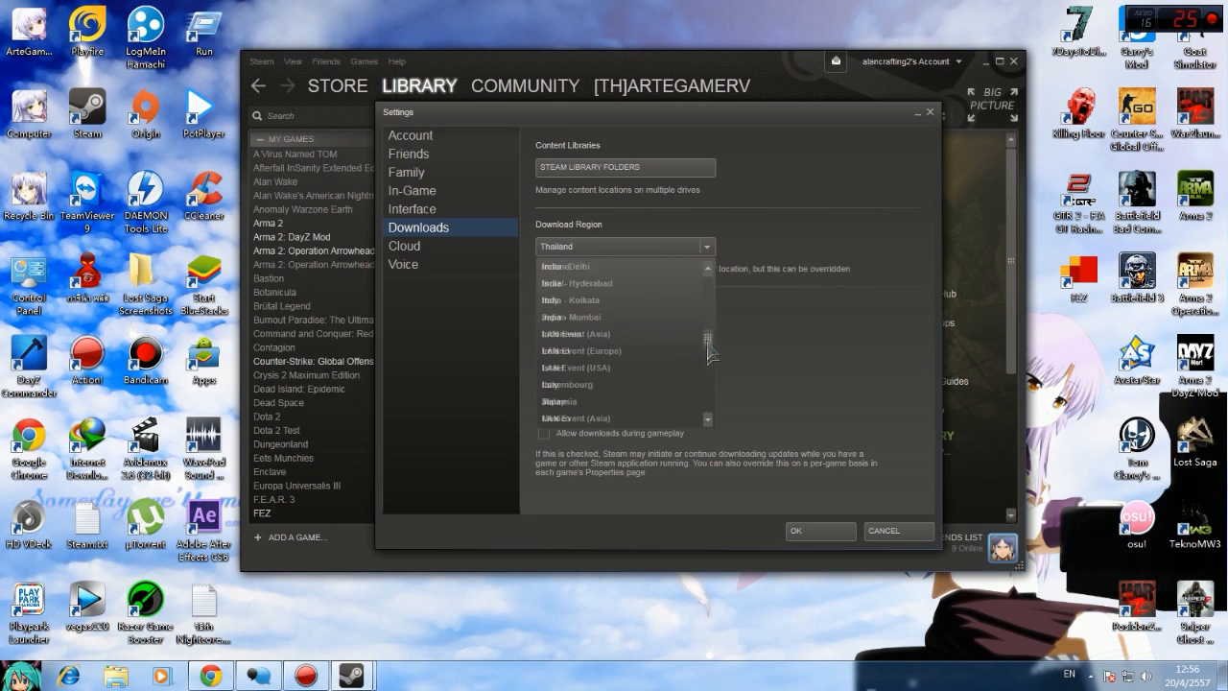
{"action": "scroll", "scroll_direction": "down", "scroll_amount": 3}
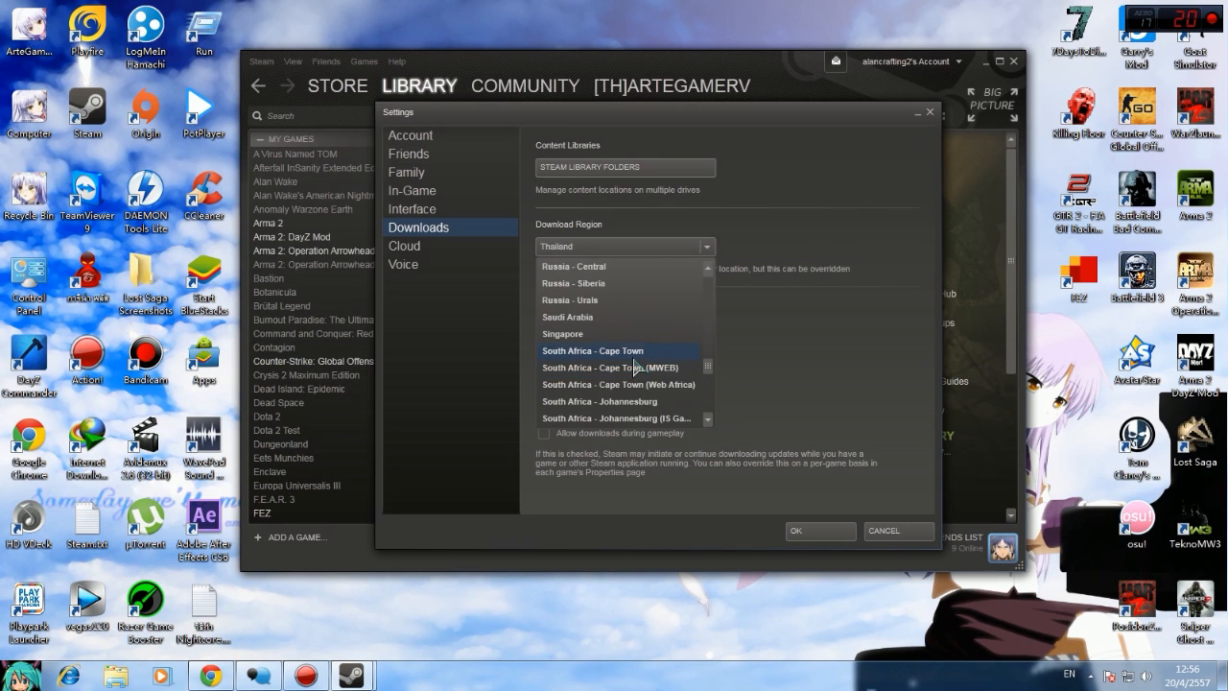
{"action": "scroll", "scroll_direction": "up", "scroll_amount": 3}
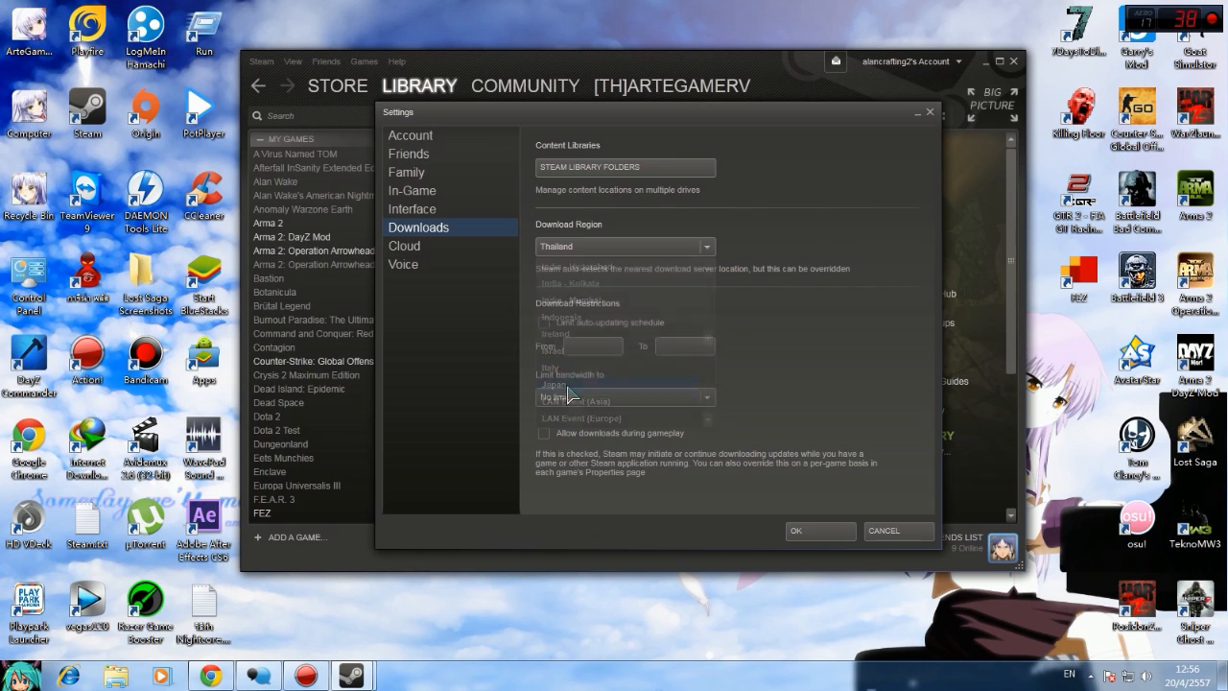
Step: Pick Japan as the Download Region
{"action": "left_click", "coordinate": [554, 385]}
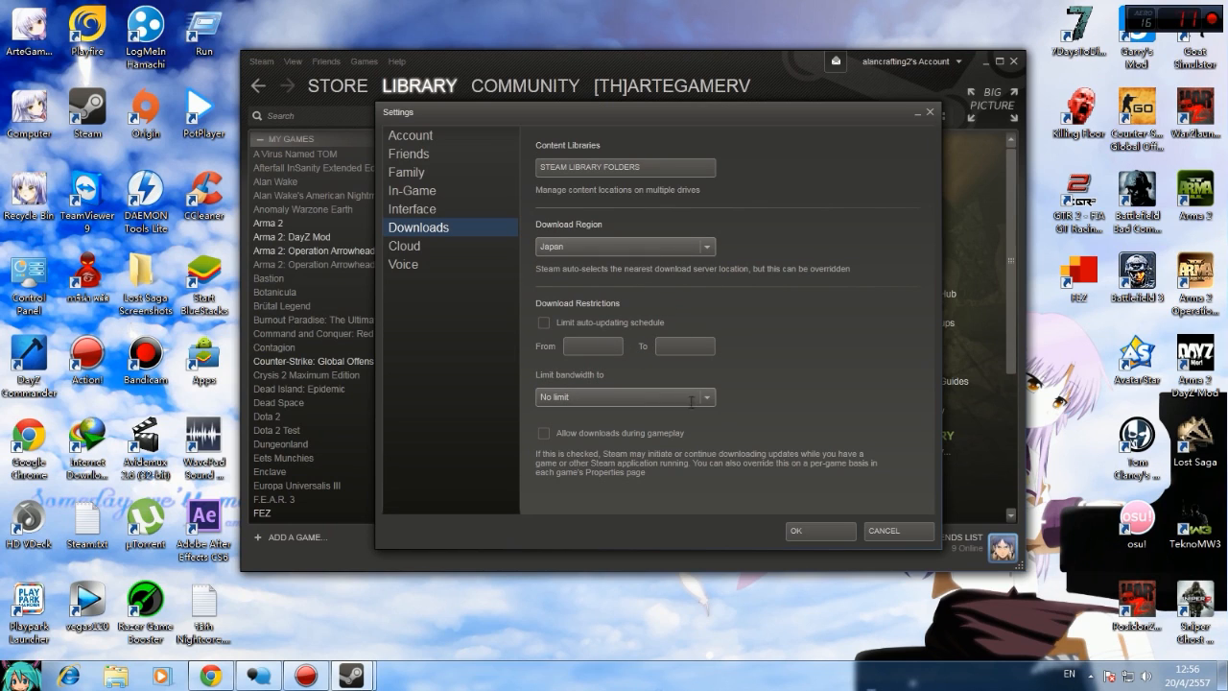
{"action": "mouse_move", "coordinate": [715, 403]}
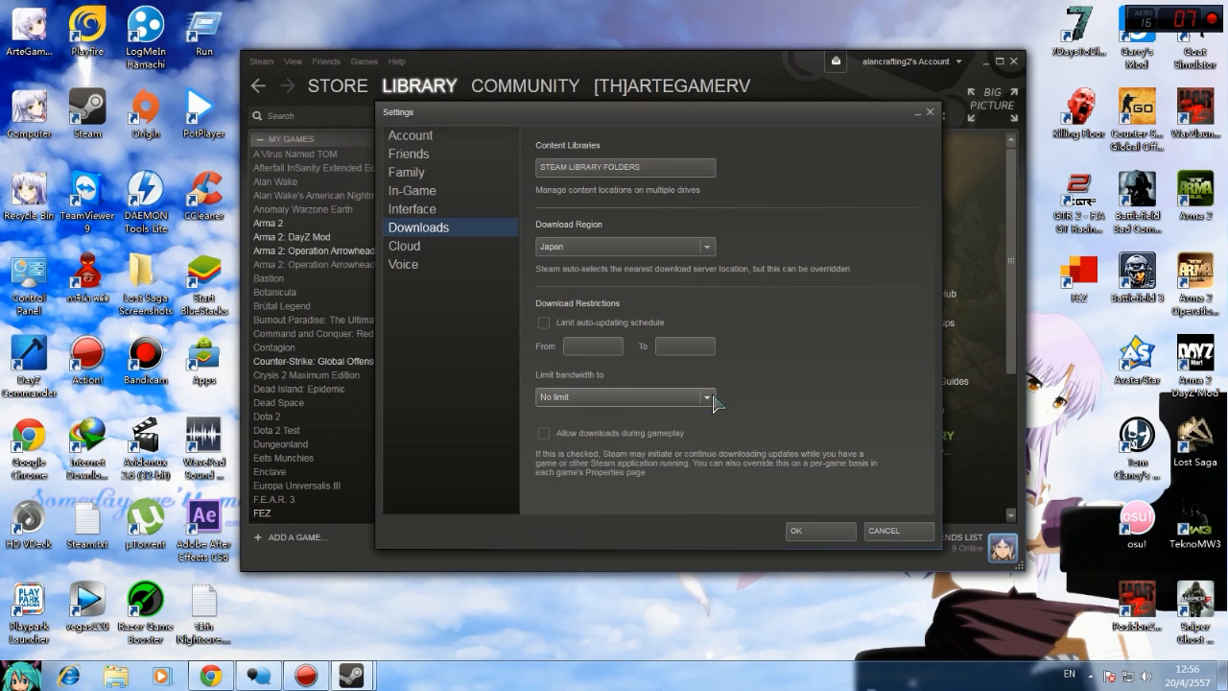
{"action": "mouse_move", "coordinate": [698, 403]}
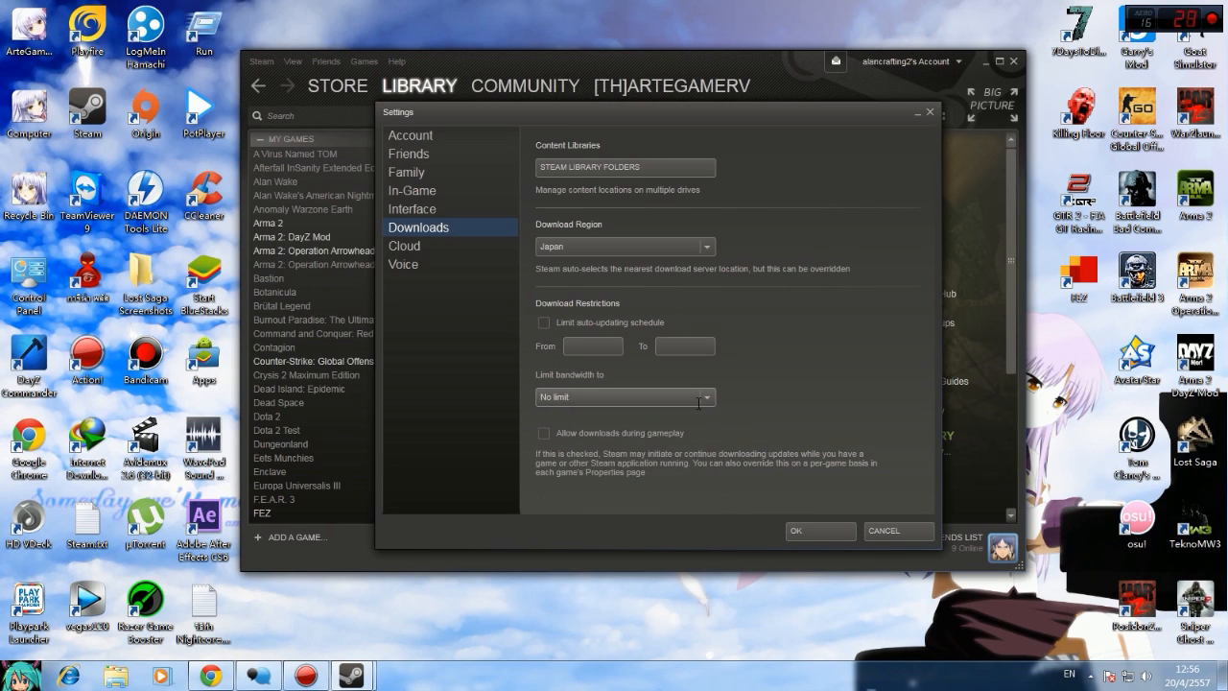
{"action": "mouse_move", "coordinate": [775, 408]}
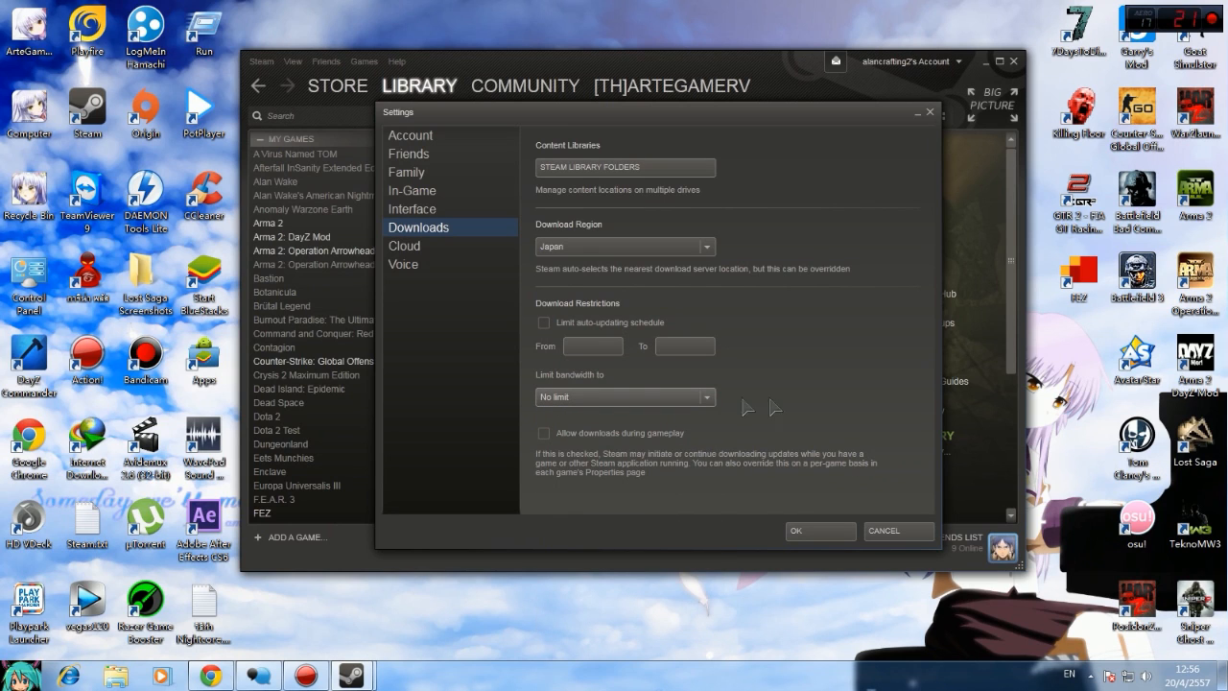
{"action": "mouse_move", "coordinate": [854, 171]}
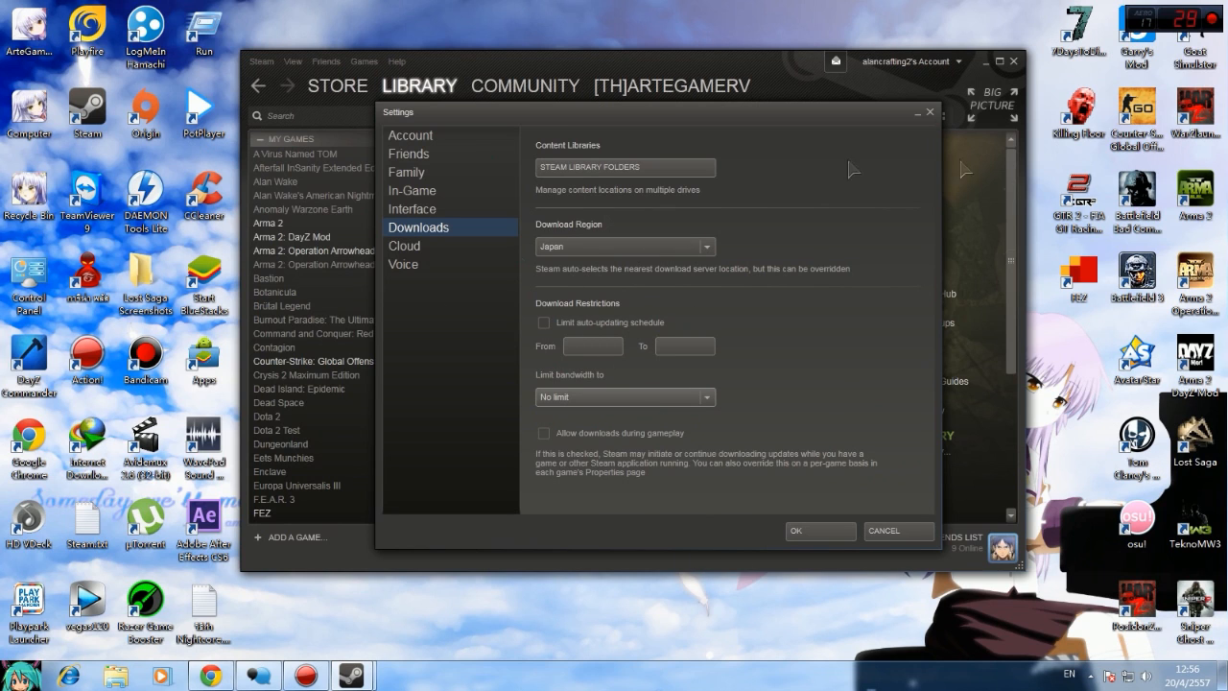
Step: Save Settings with OK and scroll the library's games list
{"action": "left_click", "coordinate": [707, 246]}
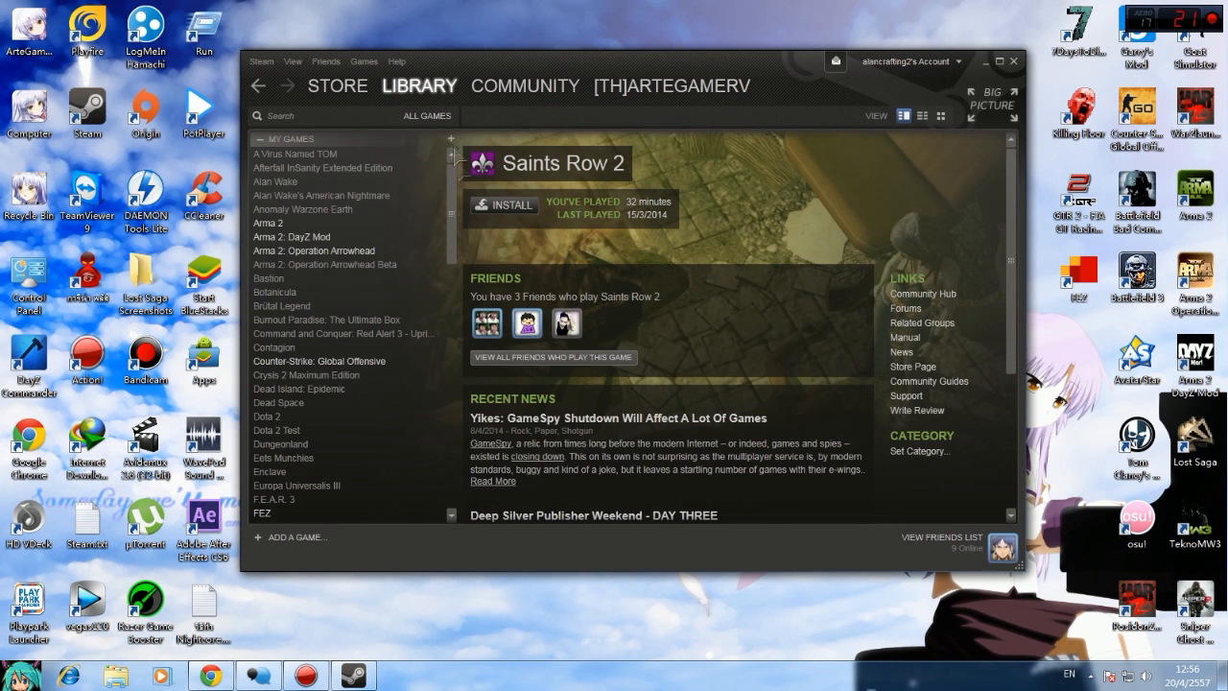
{"action": "scroll", "scroll_direction": "down", "scroll_amount": 3}
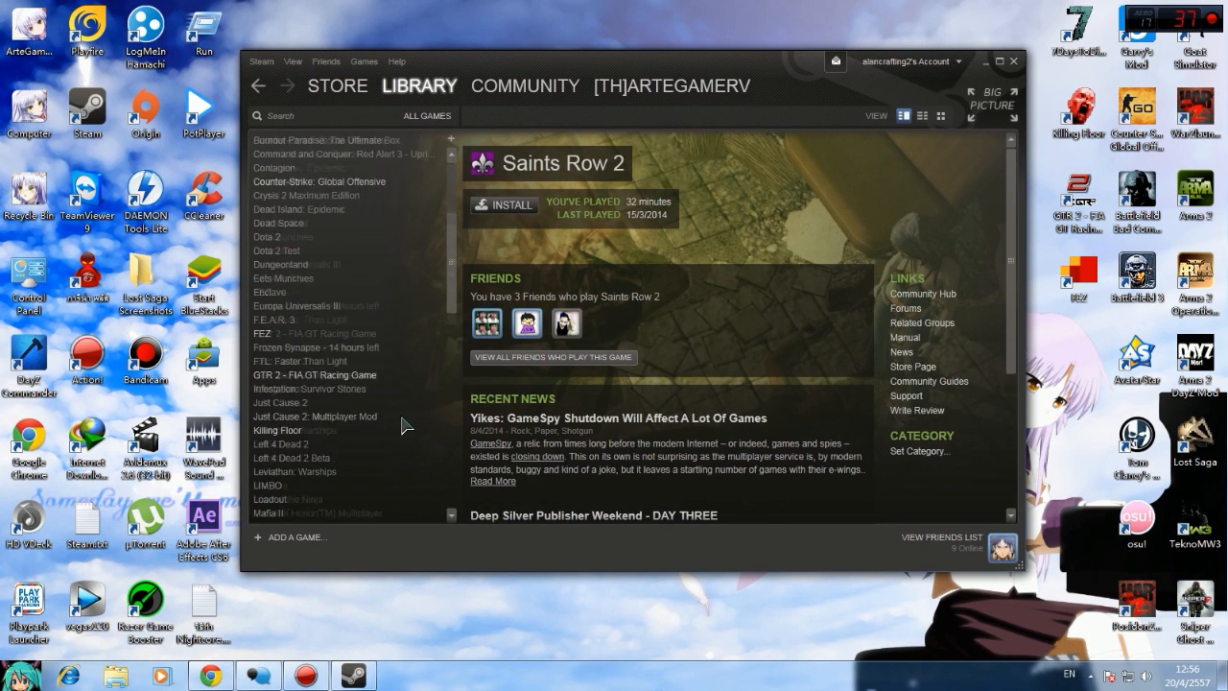